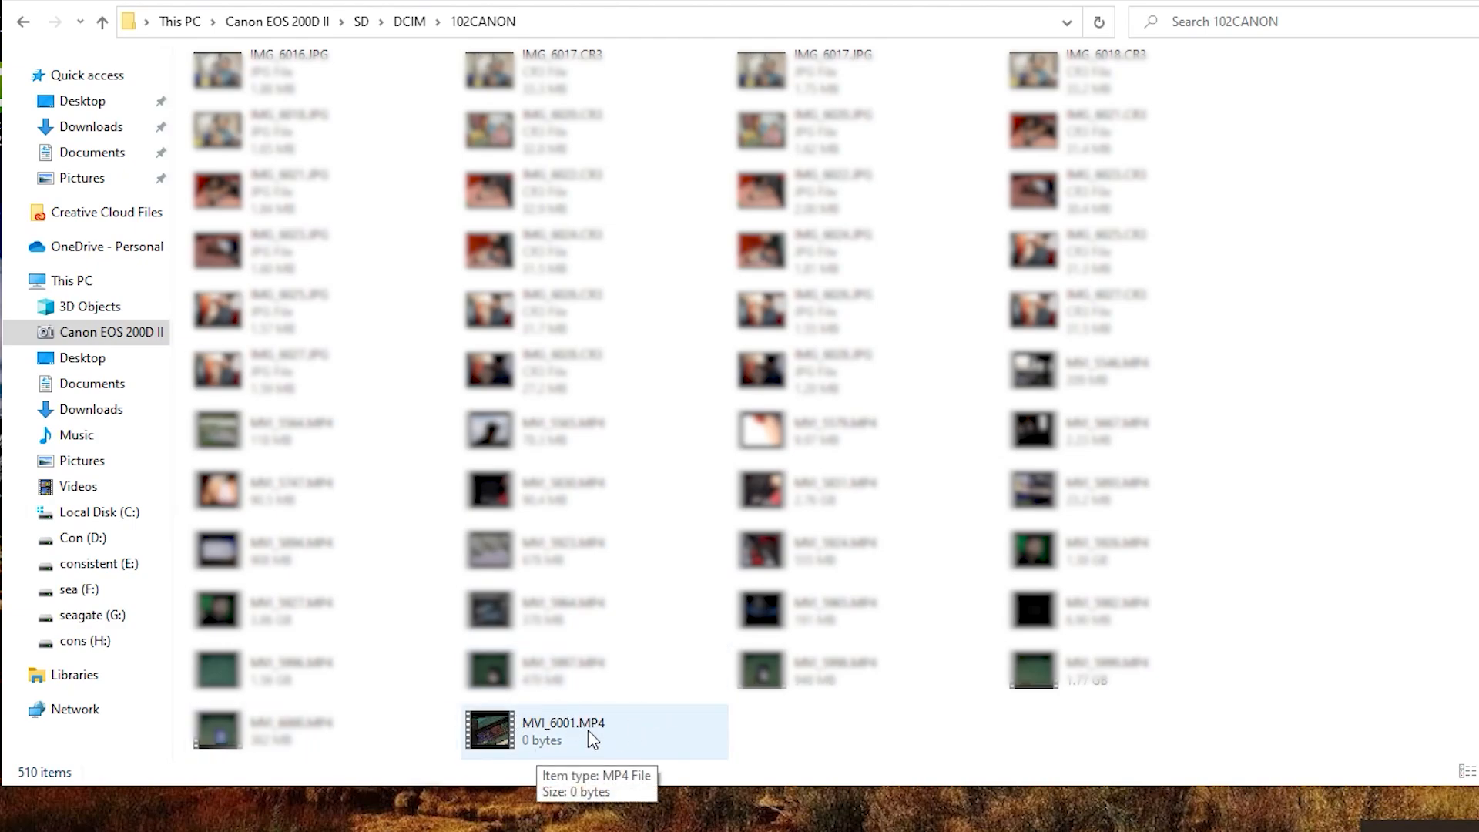
Step: Check the properties of MVI_6001.MP4 in File Explorer, confirming it reads 0 bytes
right_click(593, 739)
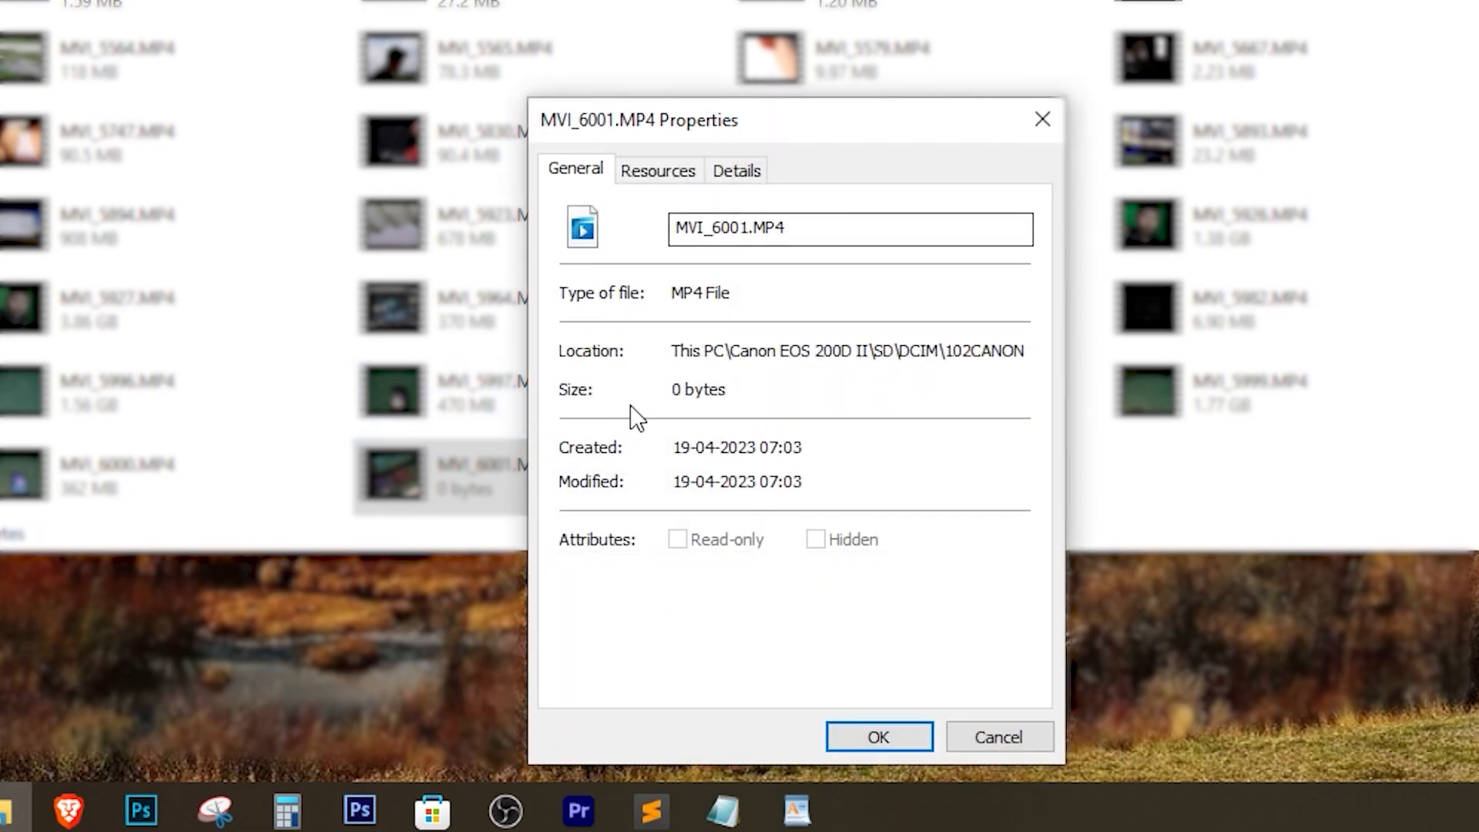
mouse_move(698, 394)
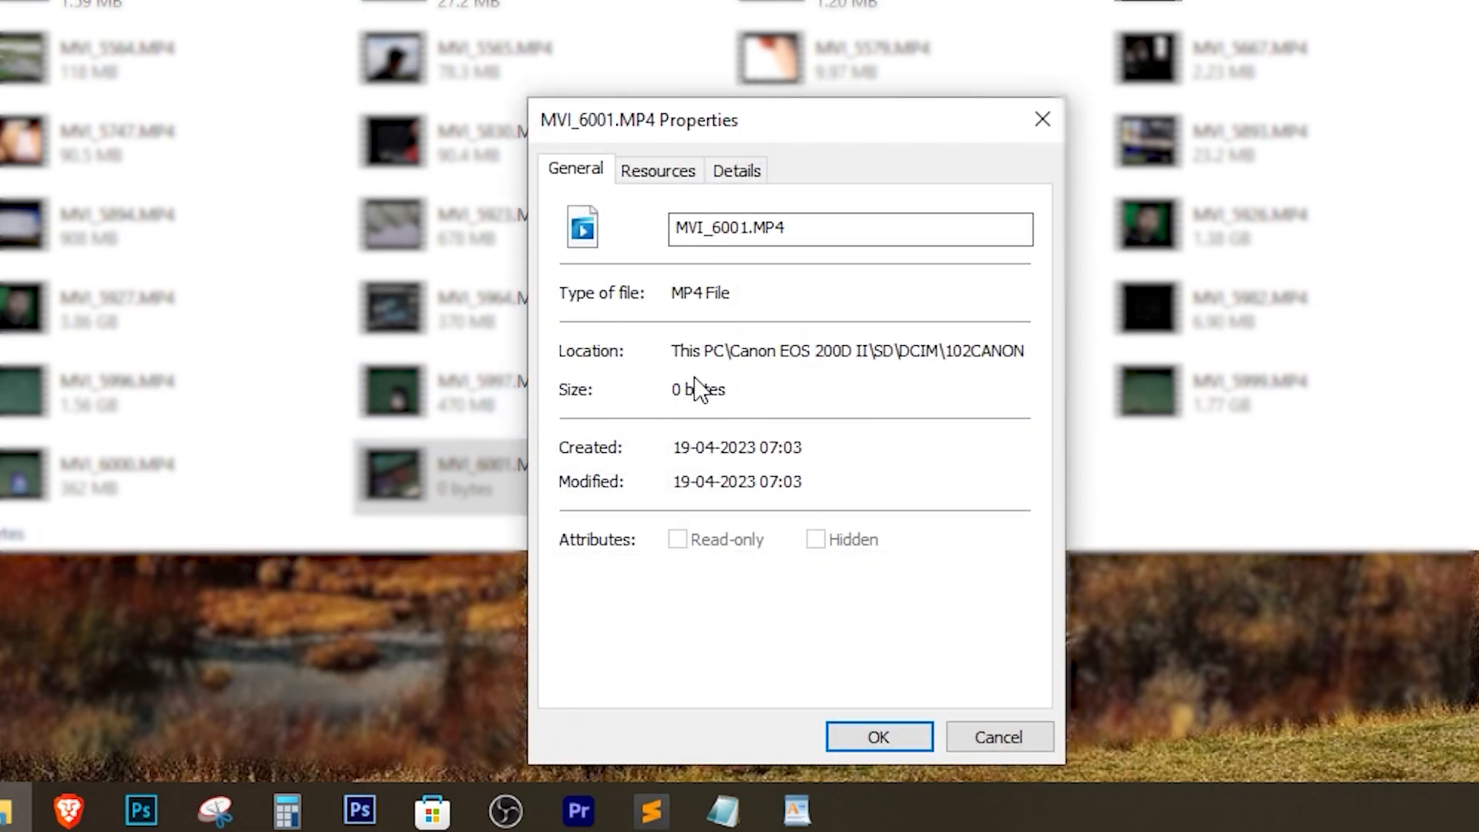
double_click(697, 390)
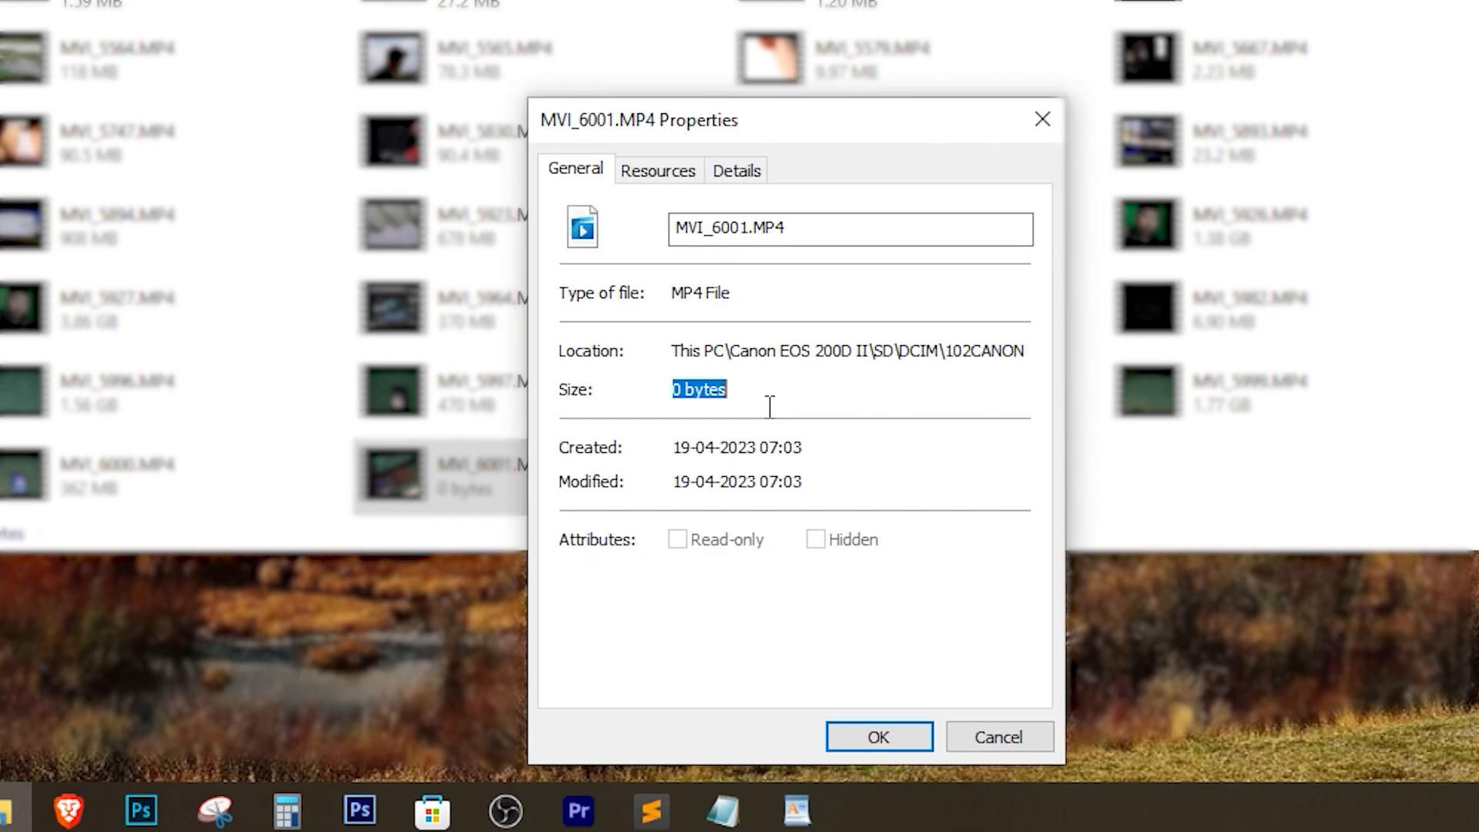
mouse_move(672, 396)
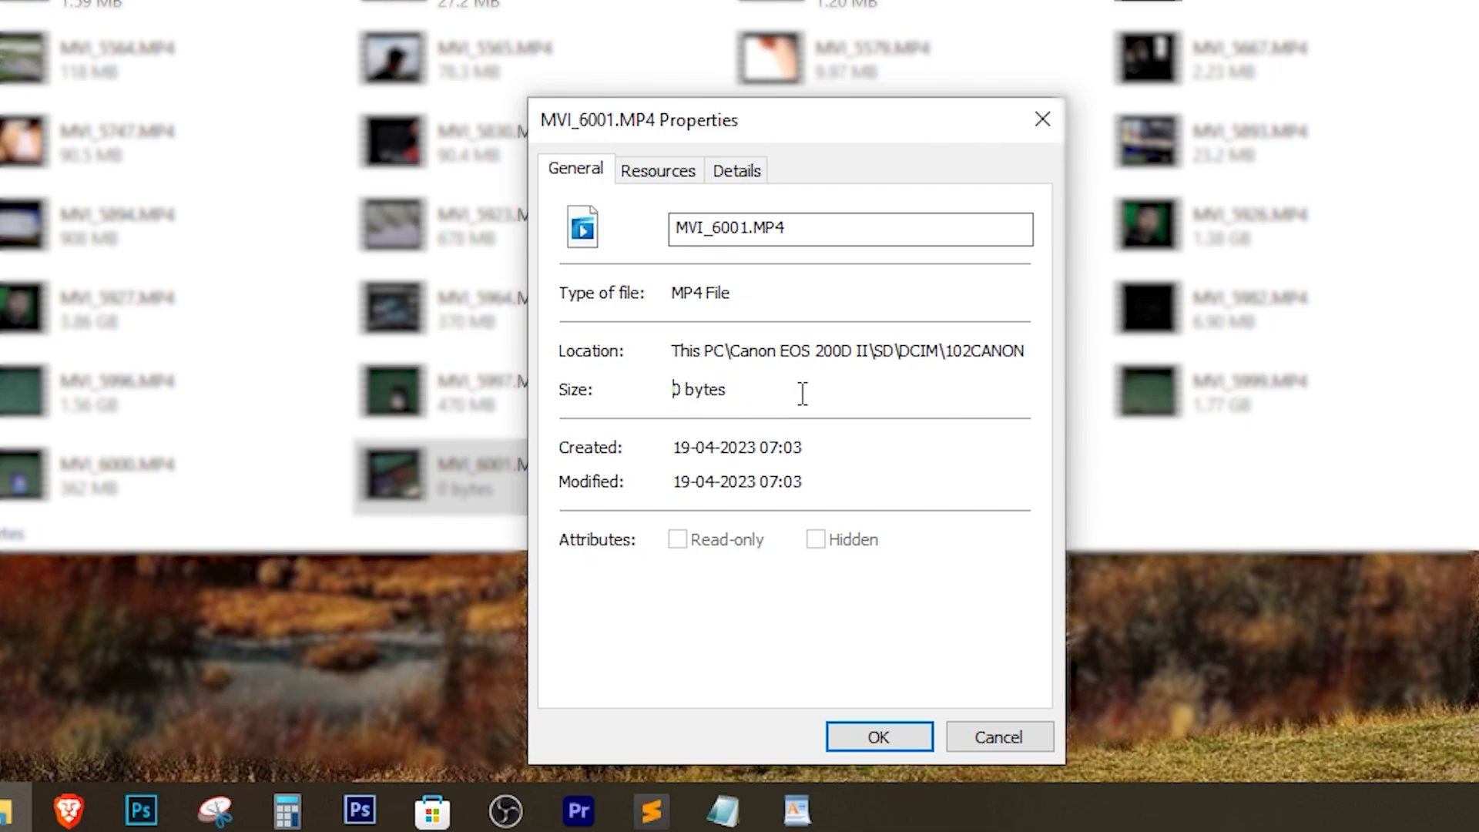
double_click(698, 389)
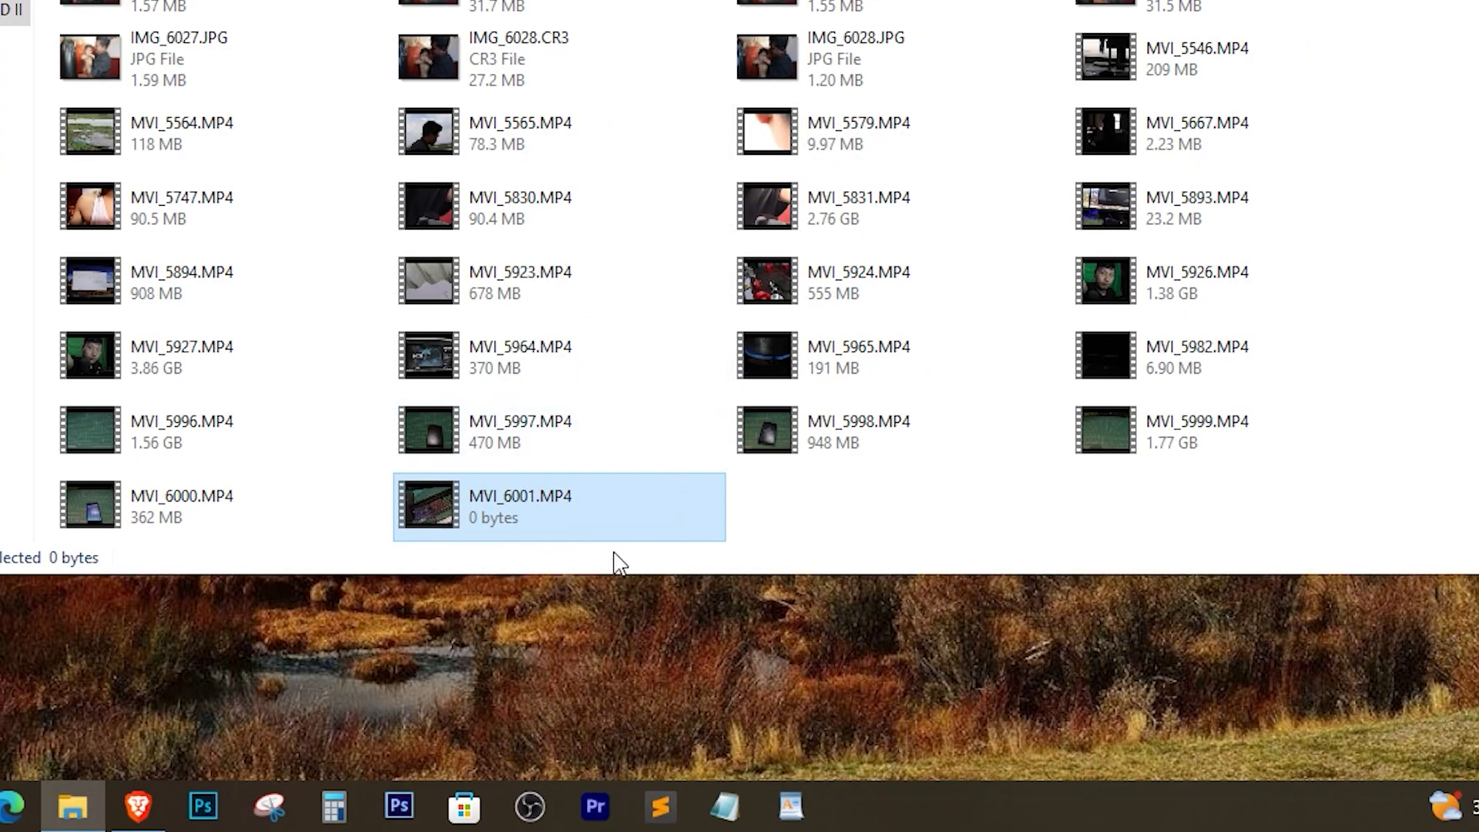
Step: Copy the 0-byte MVI_6001.MP4 onto the desktop
right_click(518, 506)
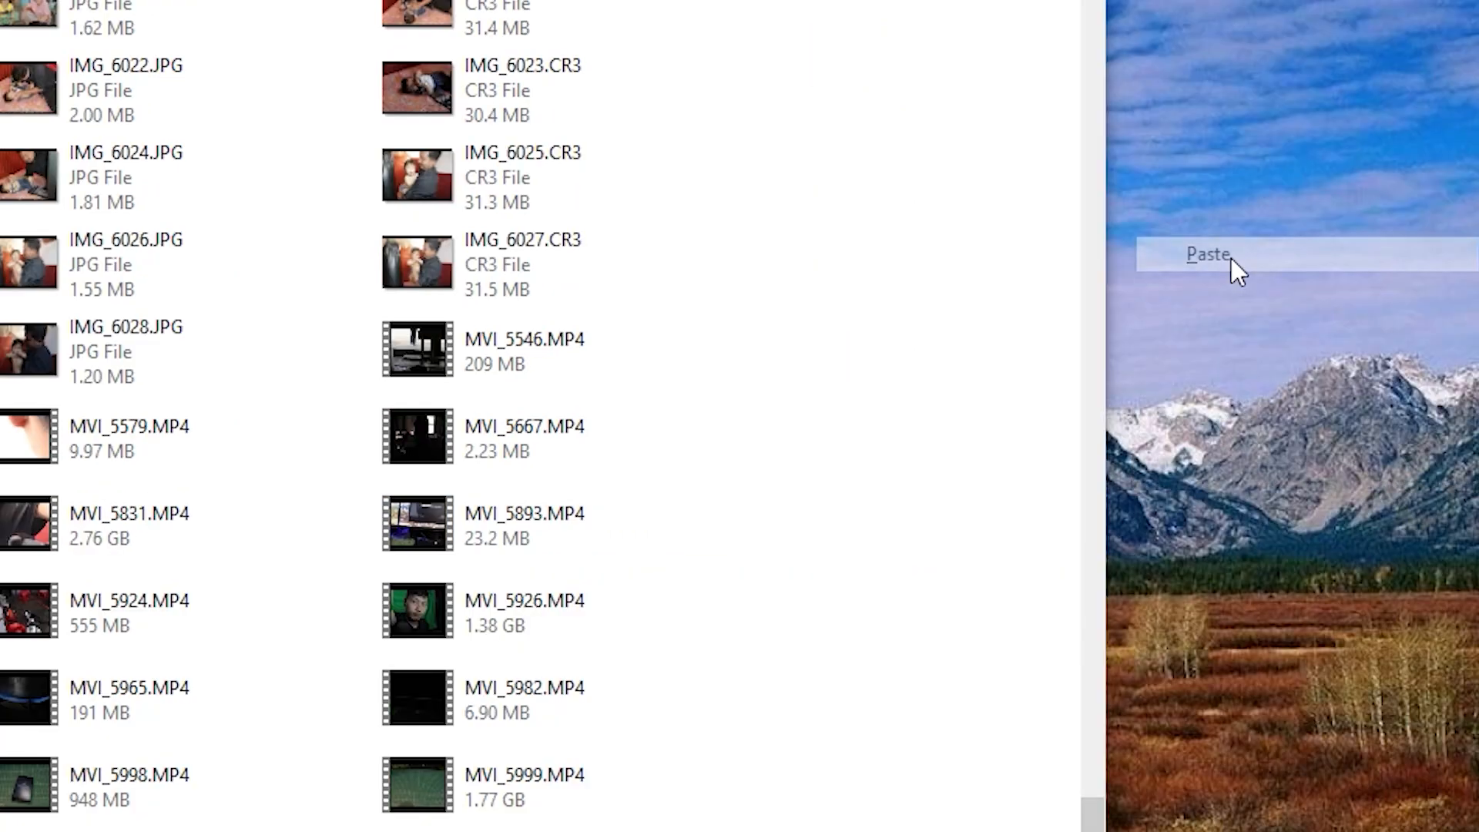
click(1206, 254)
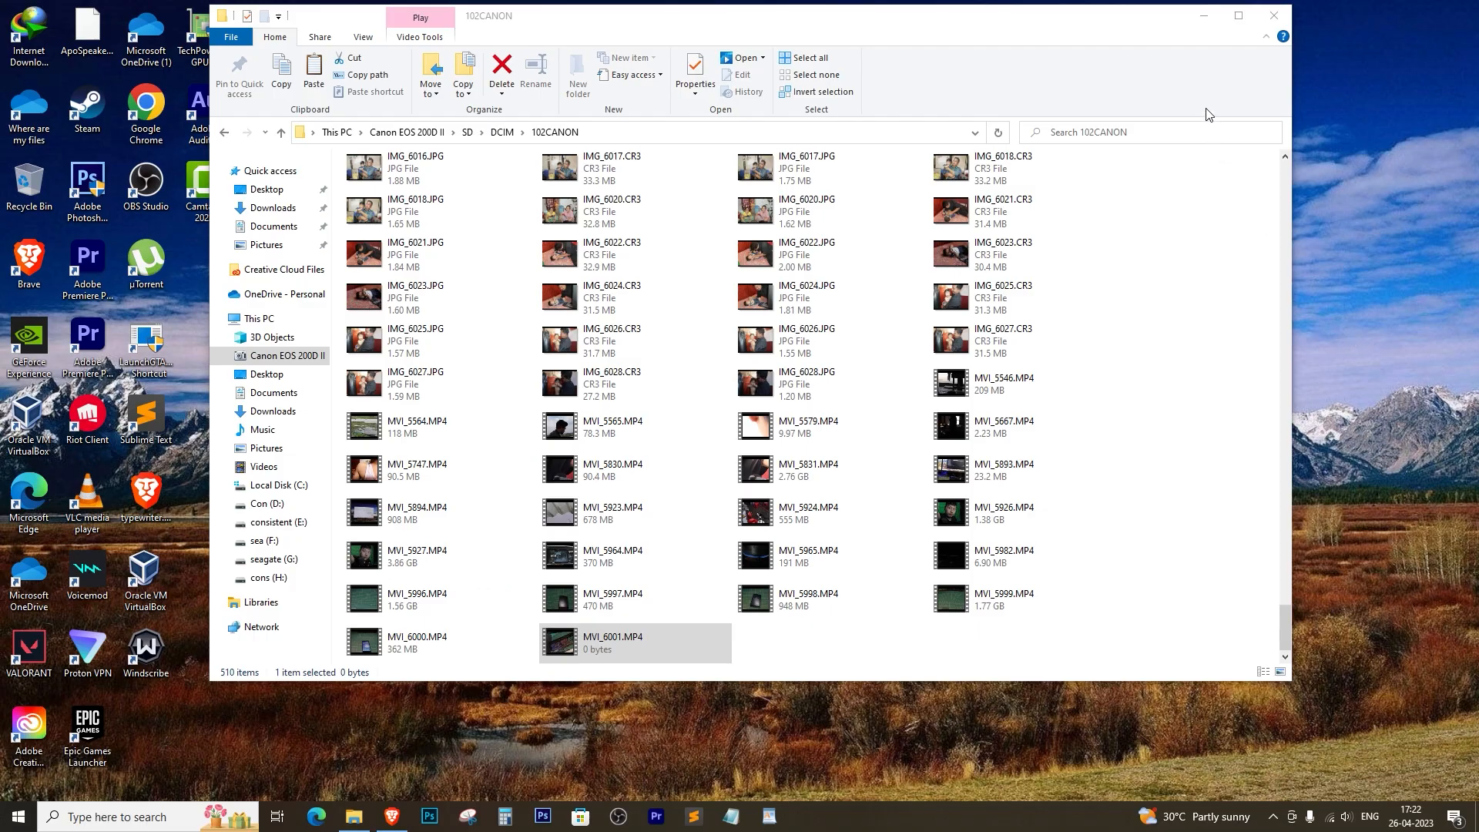
click(1271, 15)
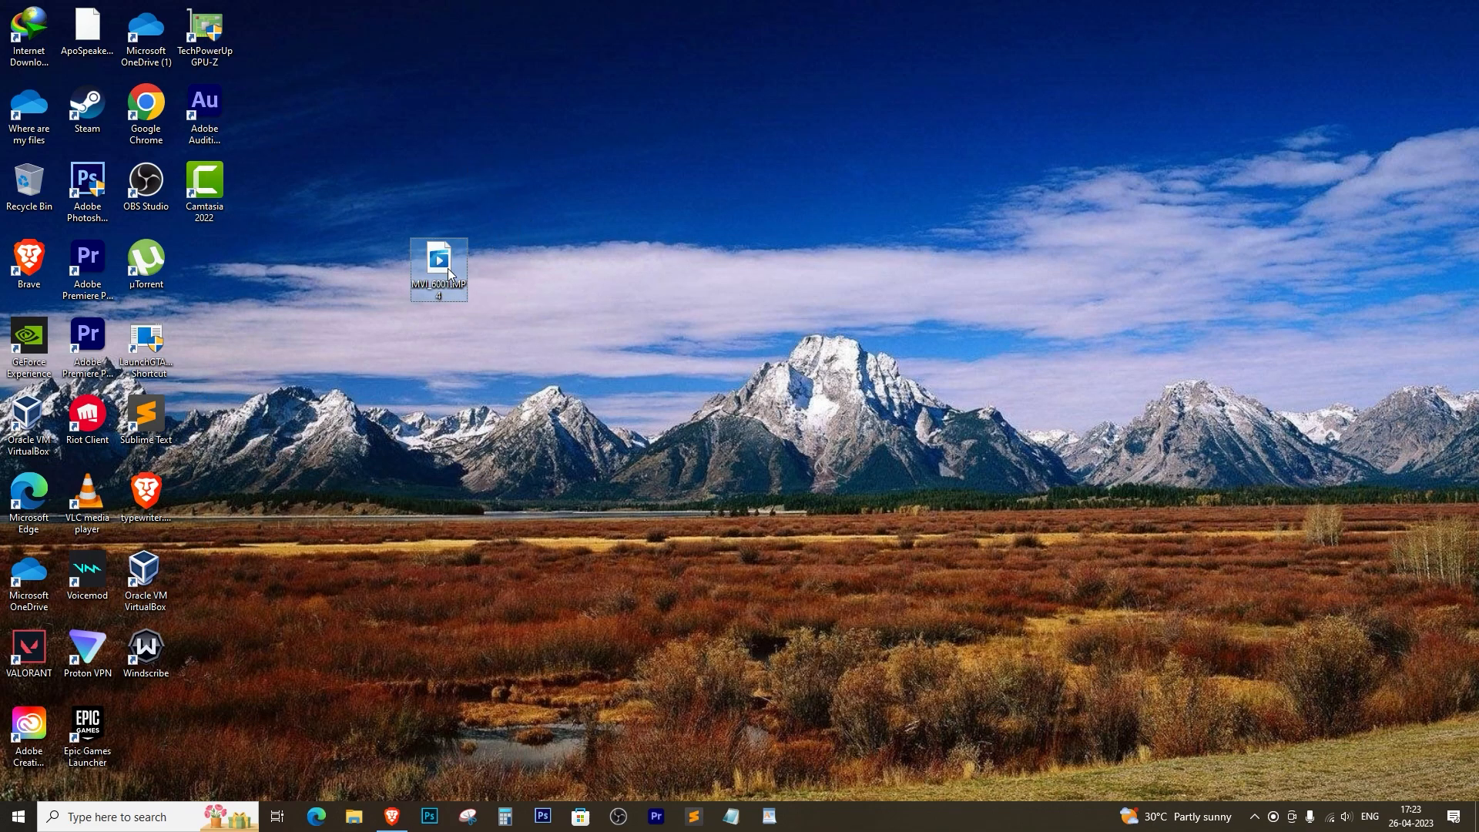
right_click(438, 258)
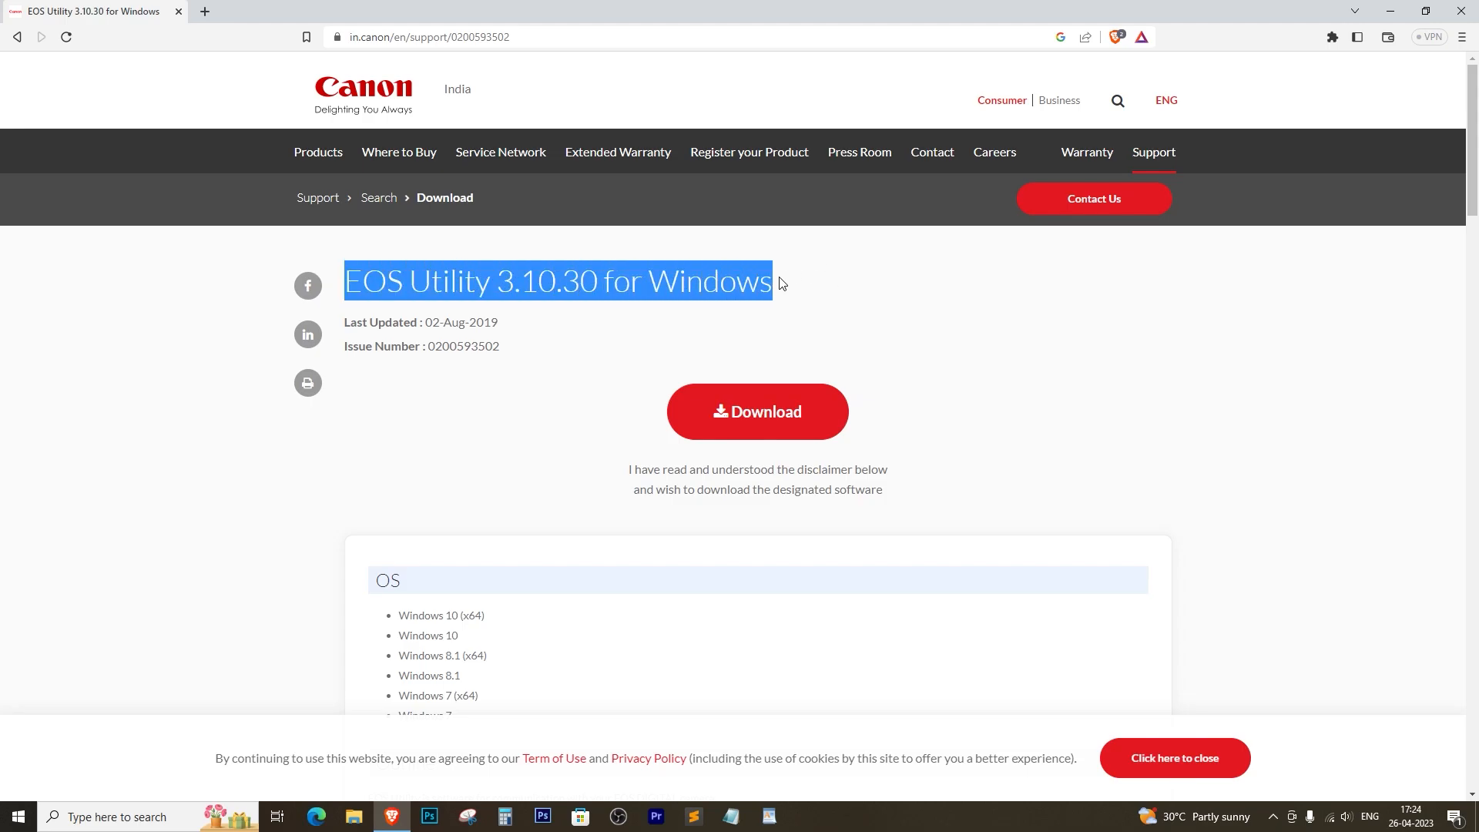
Step: Download and save the EOS Utility 3.10.30 installer package from Canon's support page
click(758, 411)
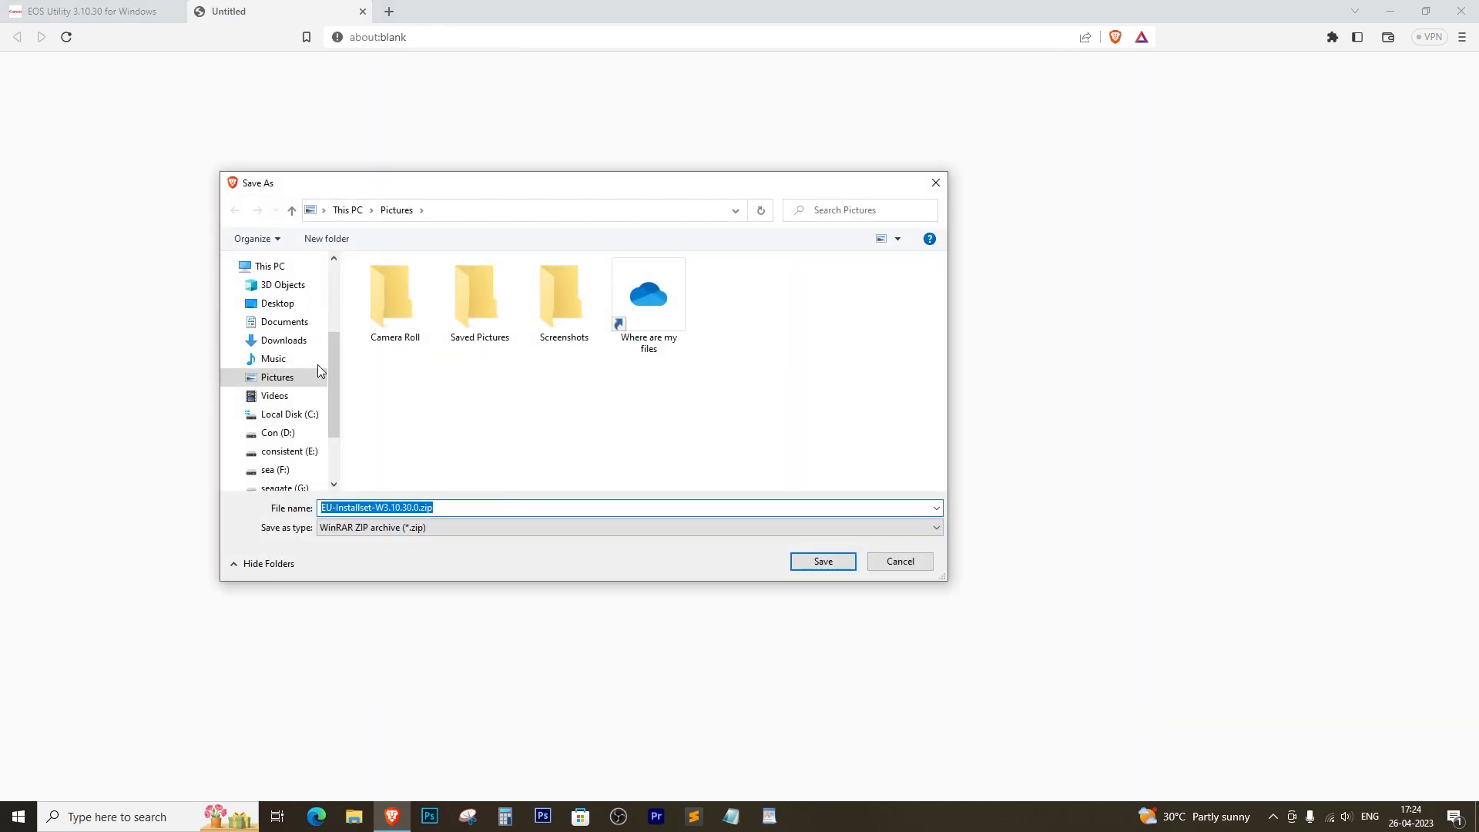
click(822, 560)
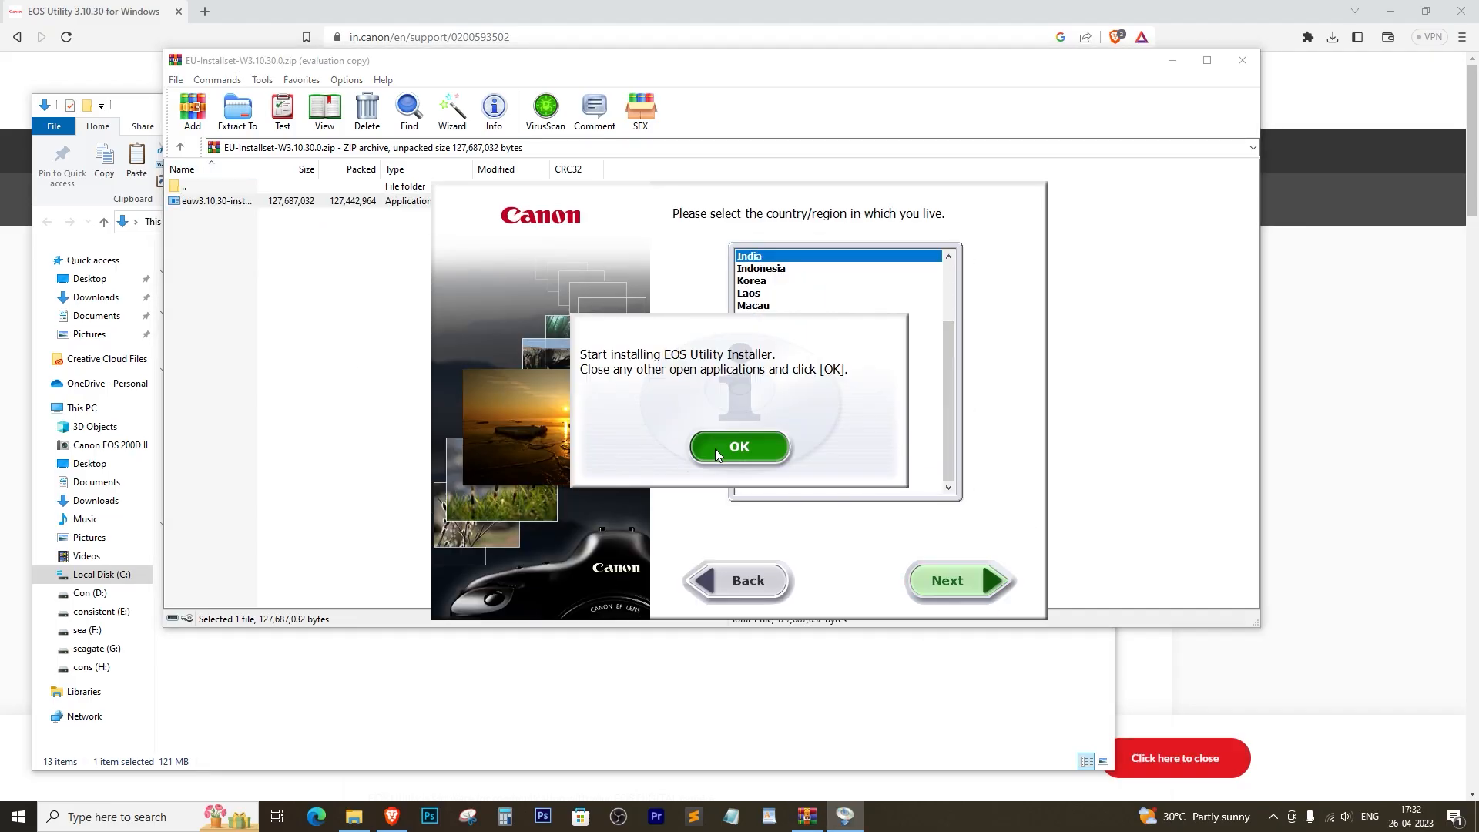
Step: Install EOS Utility, then launch it from its desktop icon
click(738, 447)
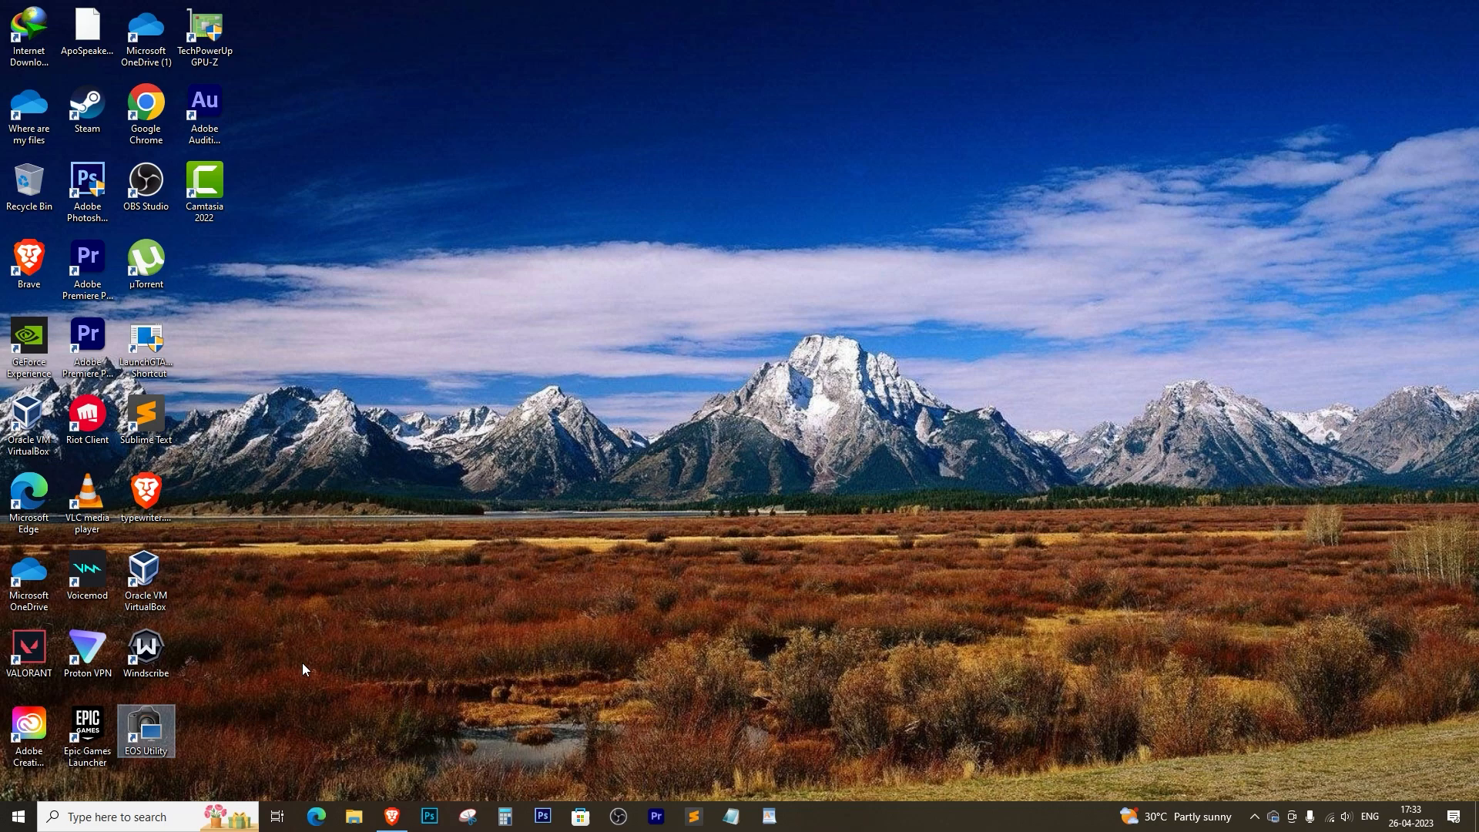
double_click(146, 723)
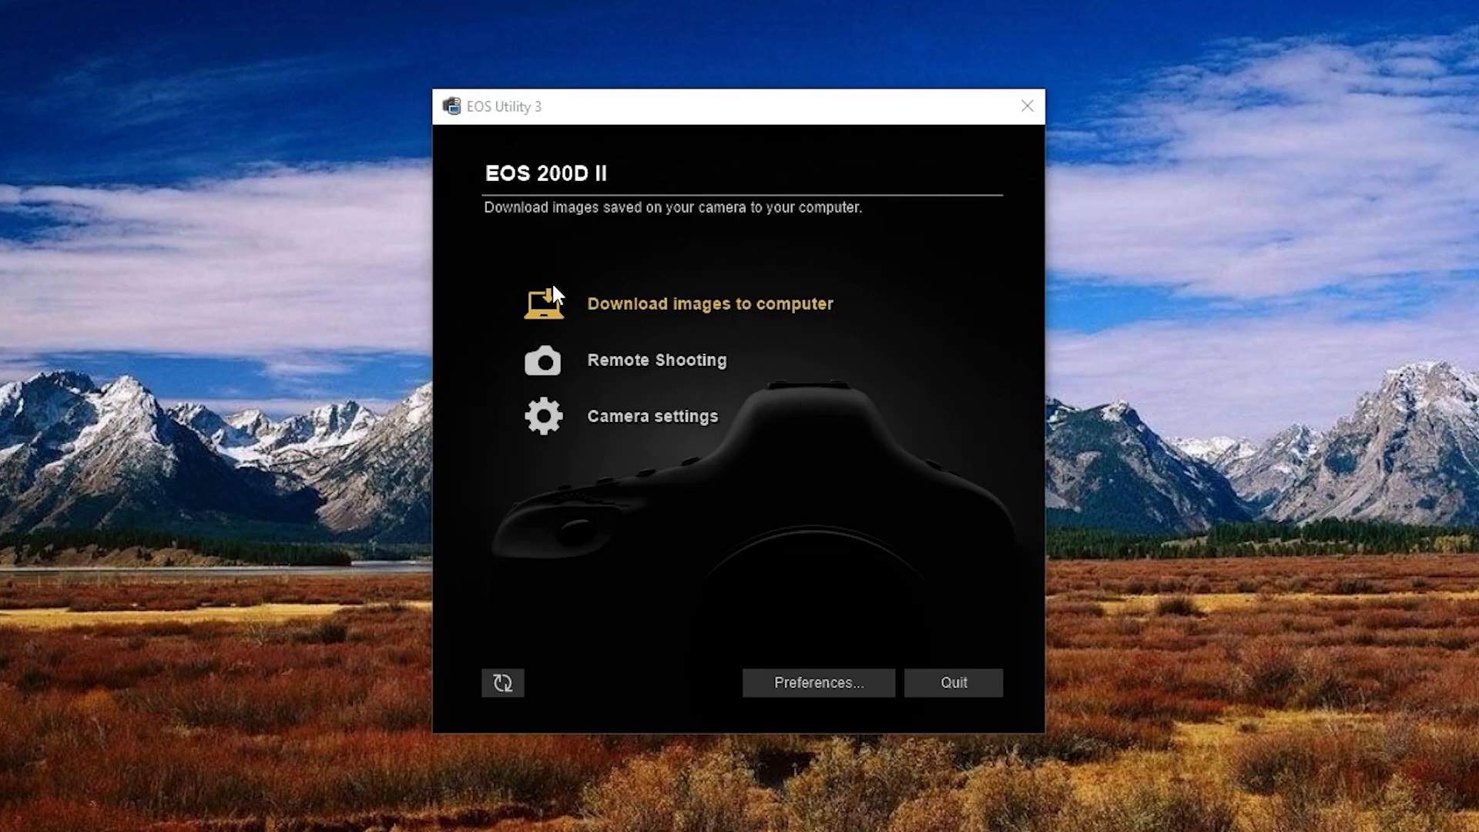
Step: Select and download the 102-6001 video from the camera into Videos\2023_04_19
click(708, 303)
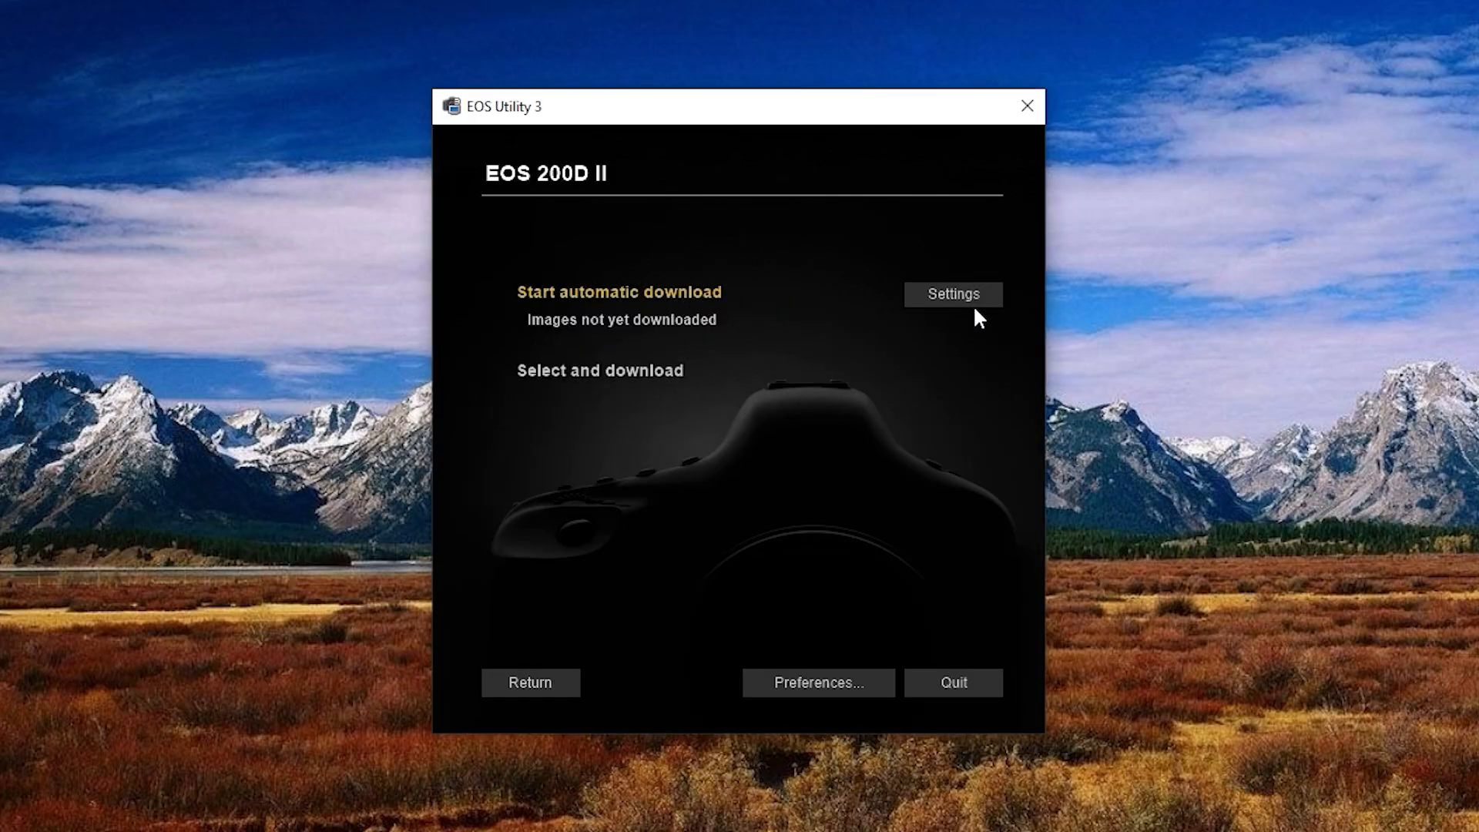
mouse_move(799, 345)
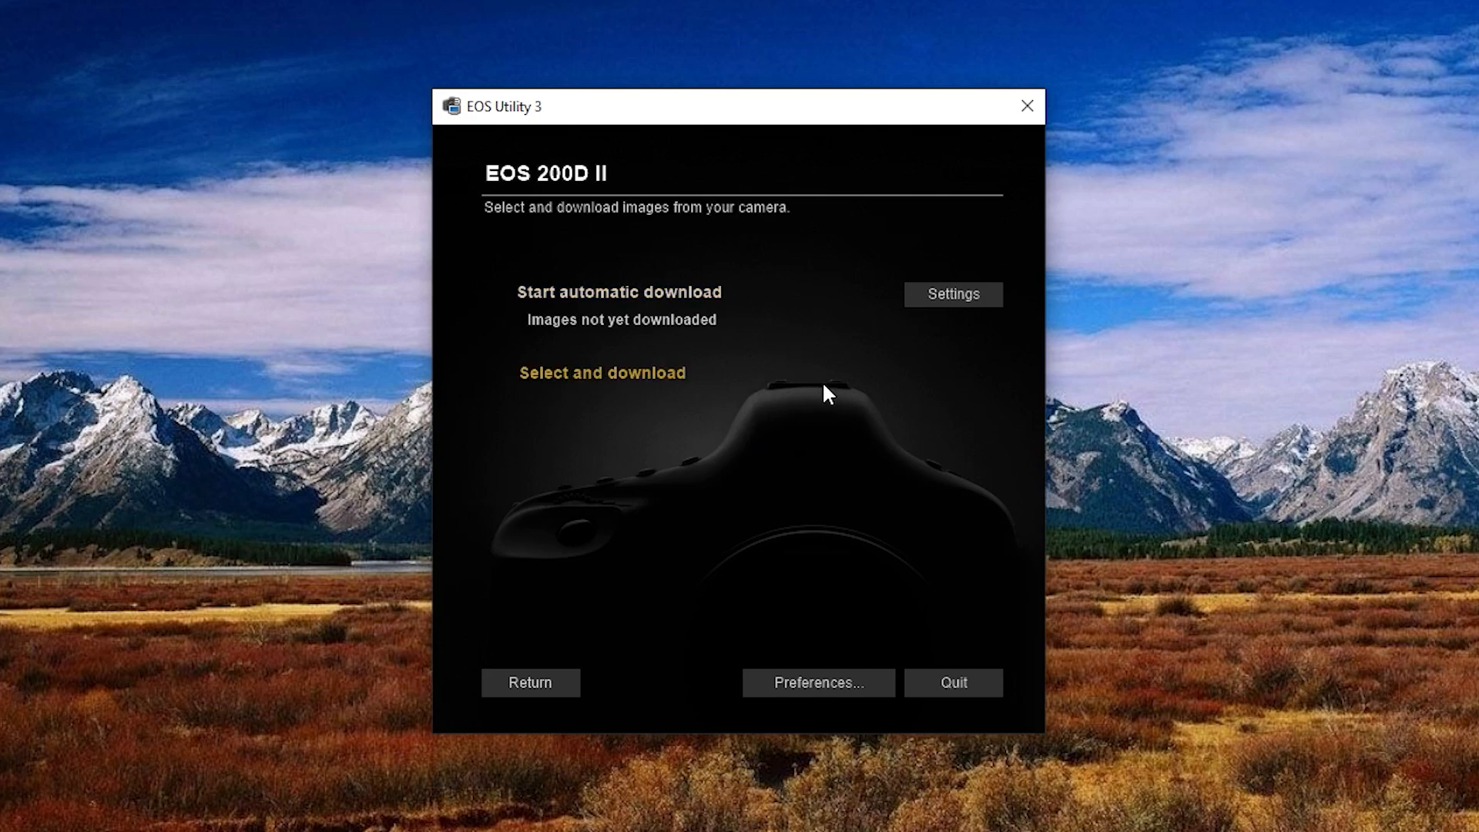
click(601, 373)
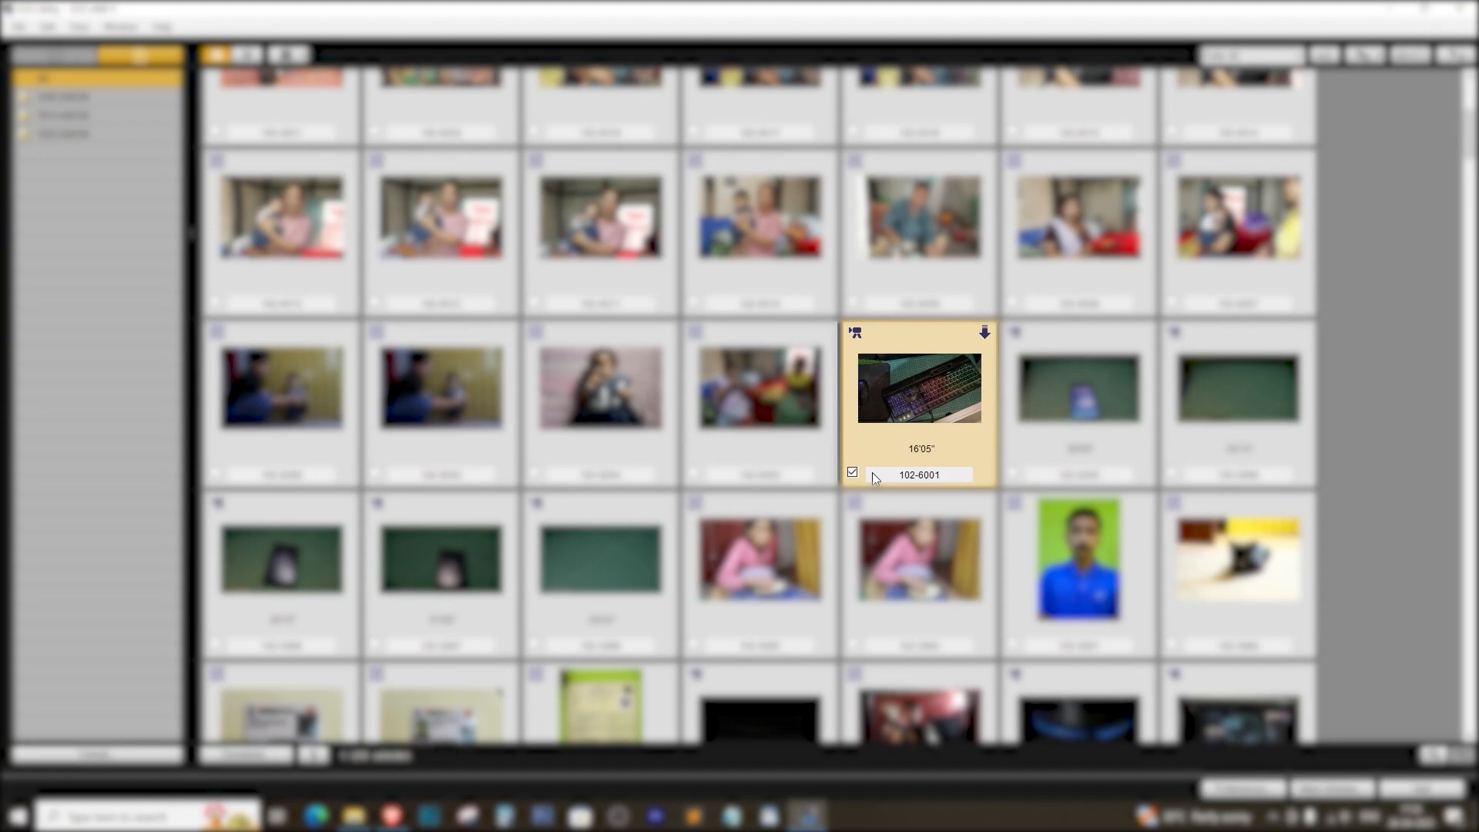
mouse_move(942, 379)
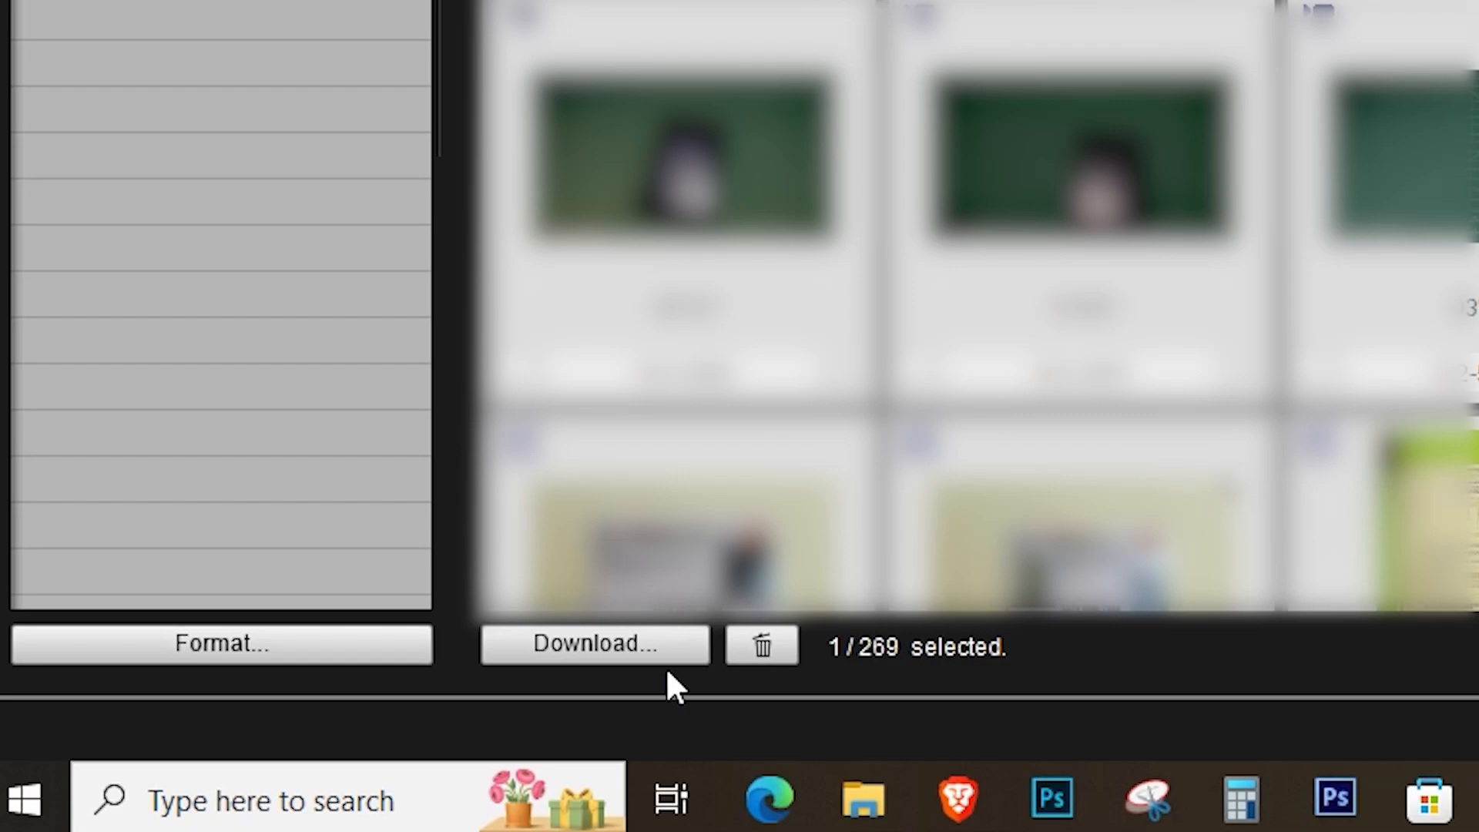
click(593, 645)
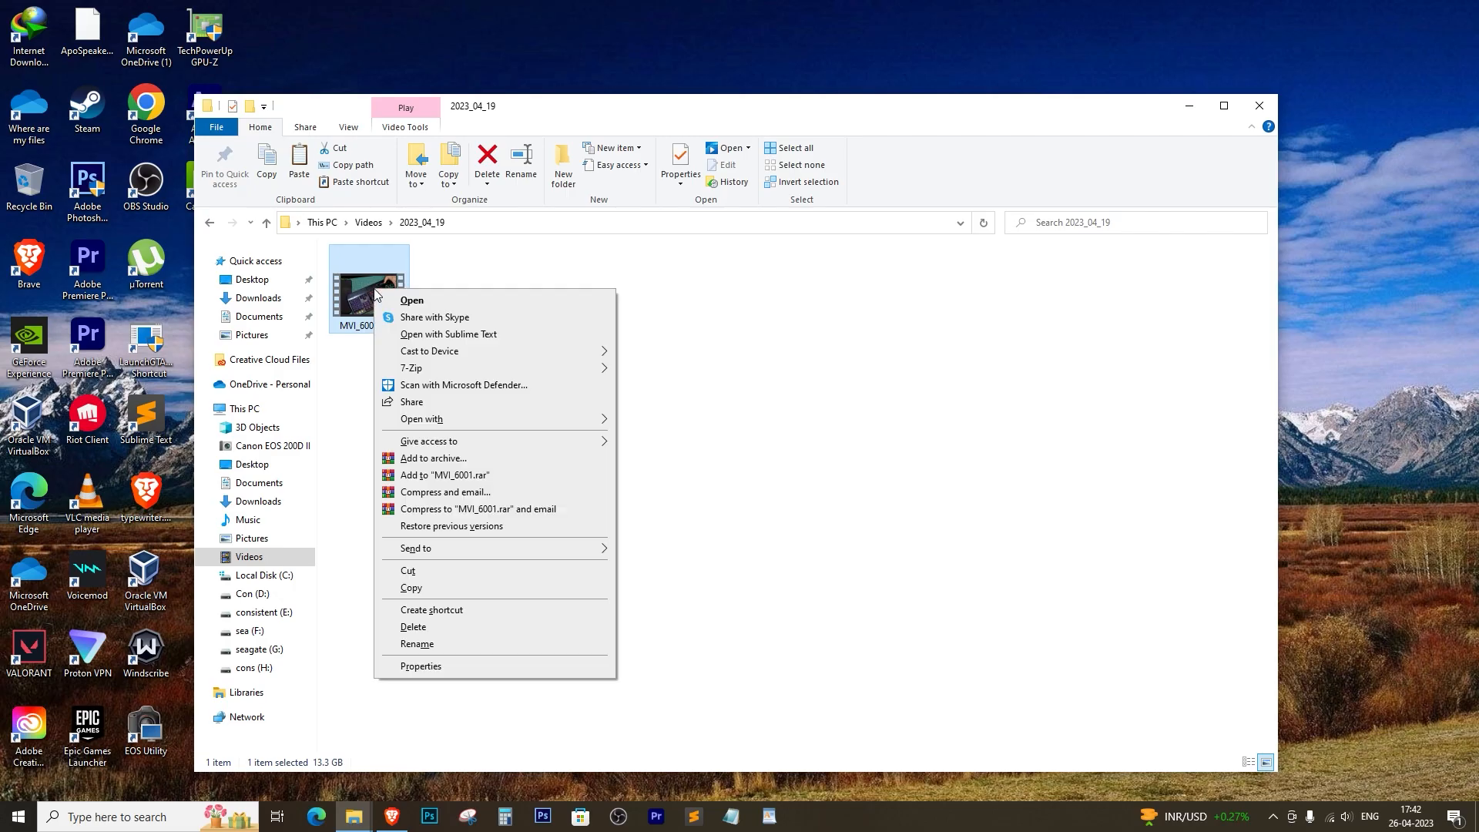
Step: Confirm the downloaded MVI_6001.MP4 is 13.3 GB and plays in the video player
click(420, 665)
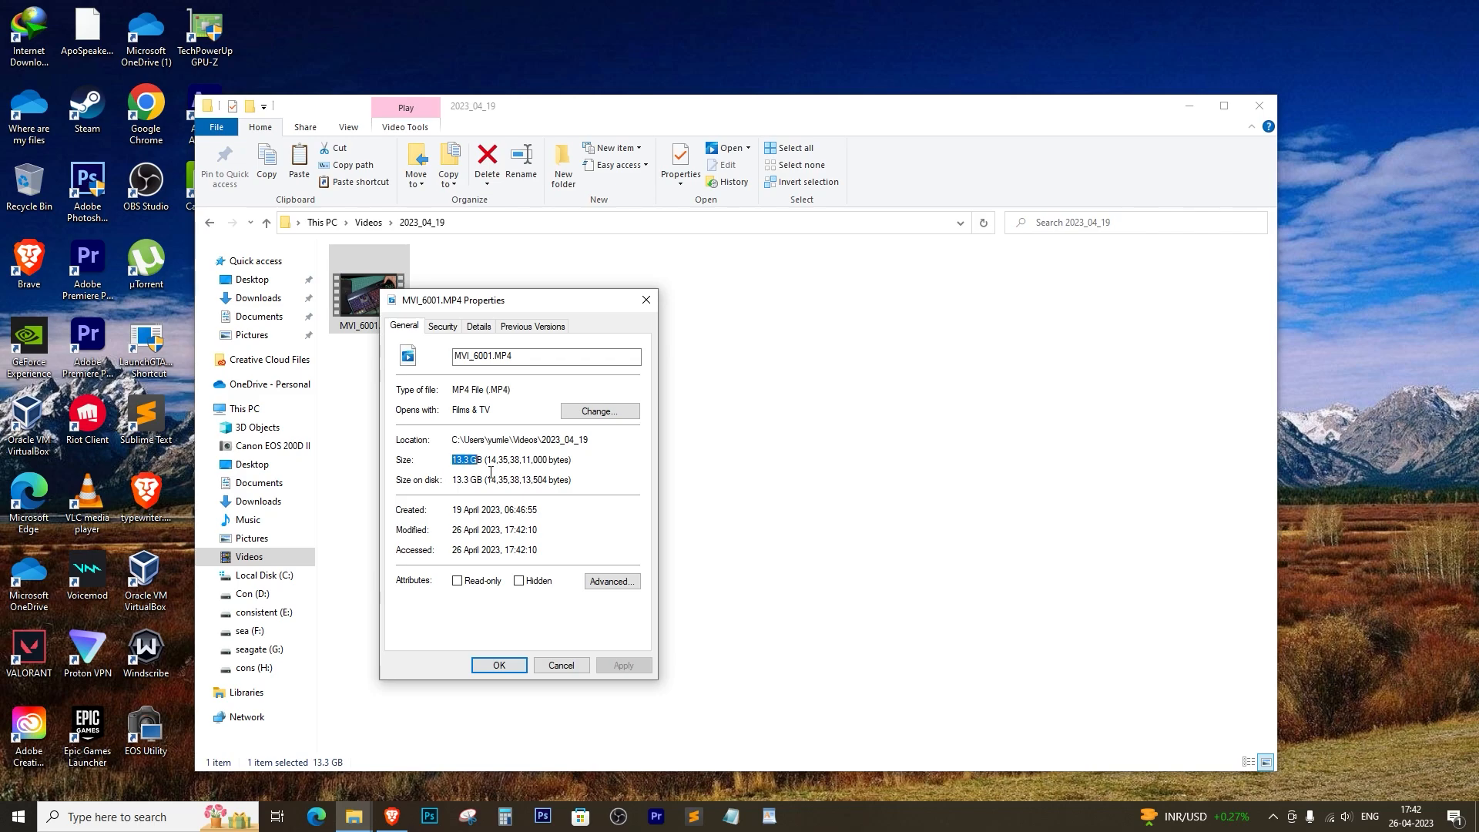
click(498, 665)
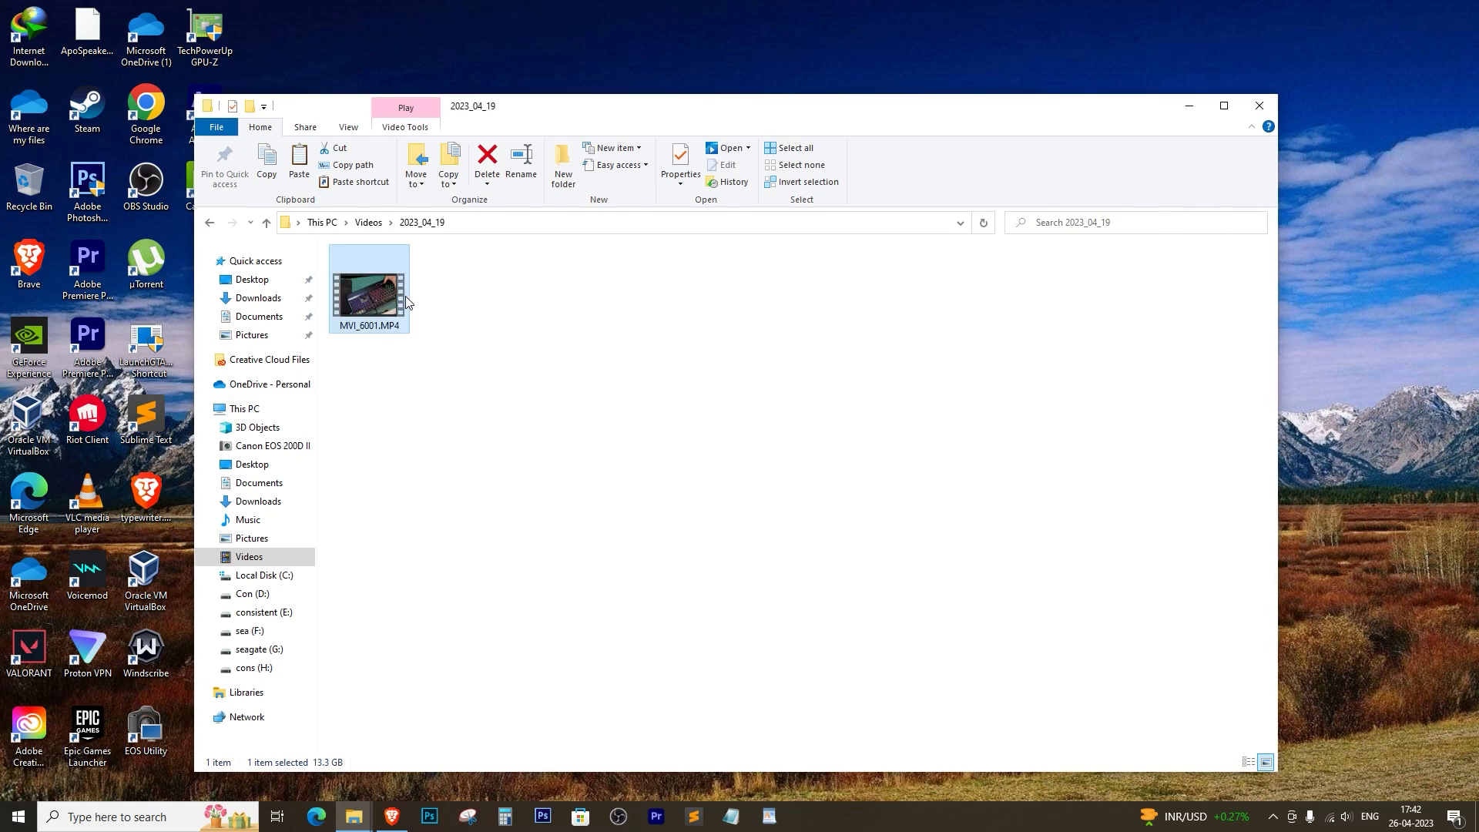
double_click(369, 286)
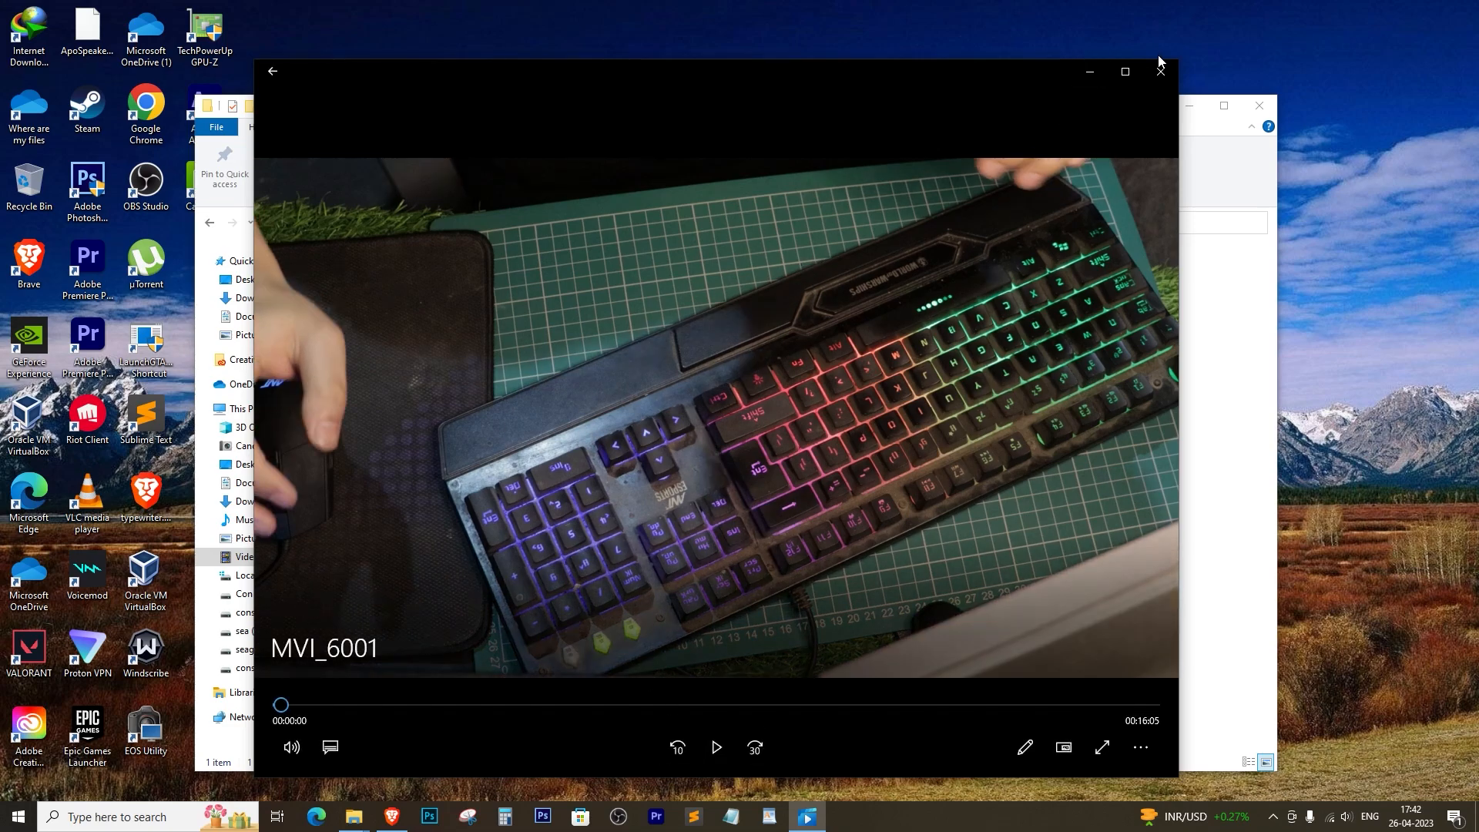
click(1160, 71)
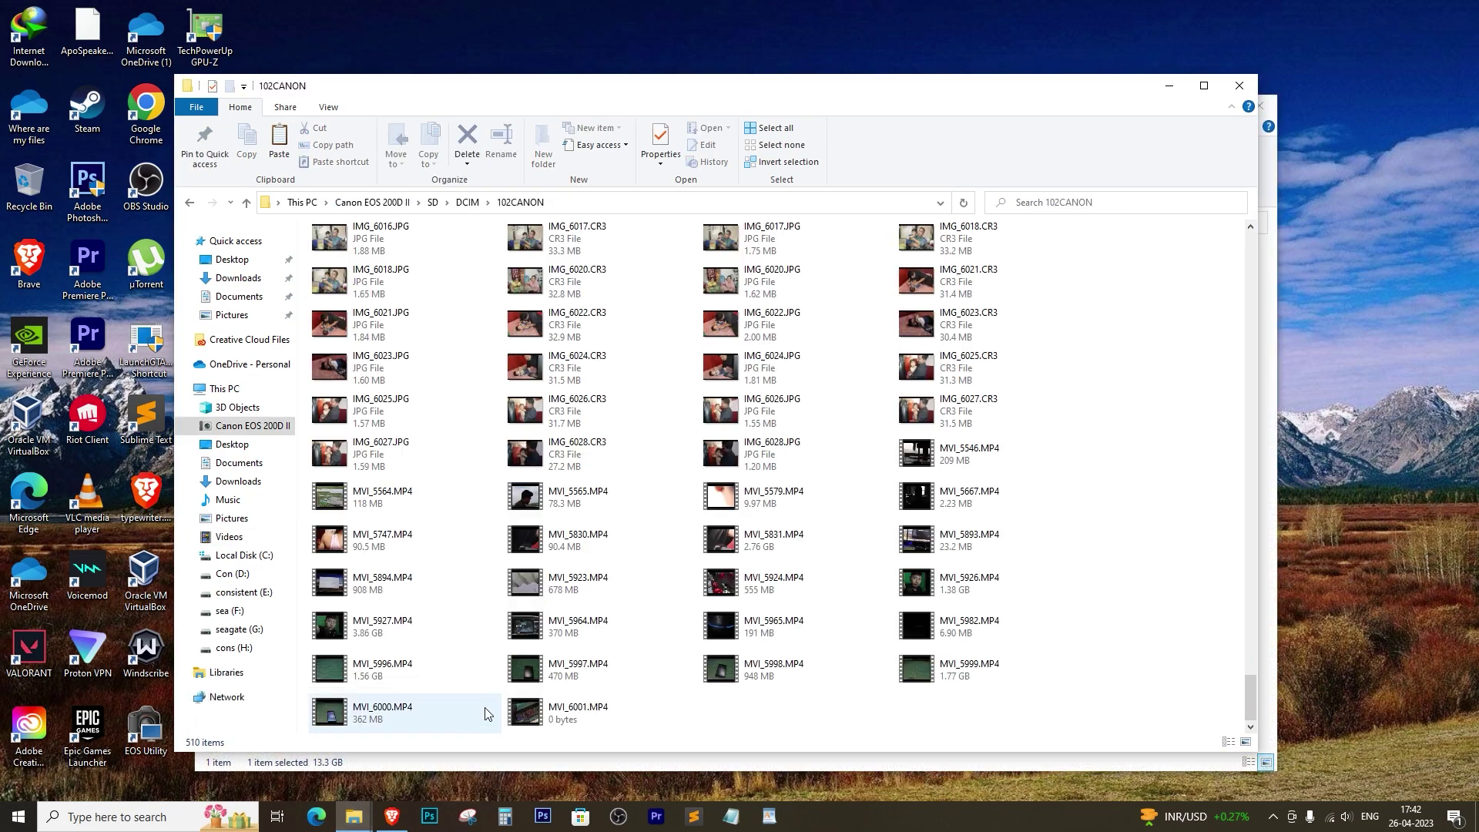
Step: Select the camera's 0-byte MVI_6001.MP4, then close the 102CANON folder
click(577, 712)
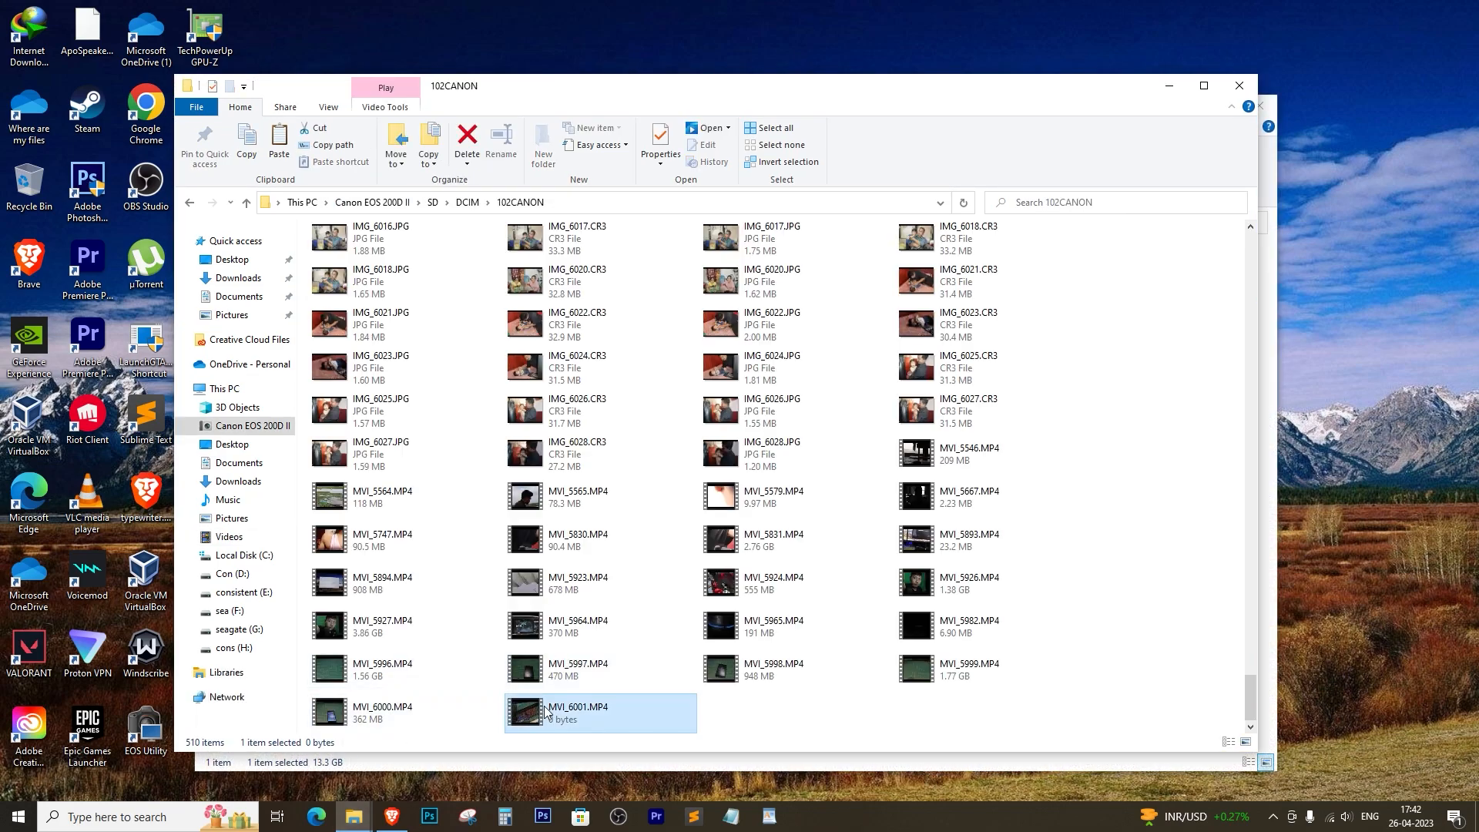
click(660, 139)
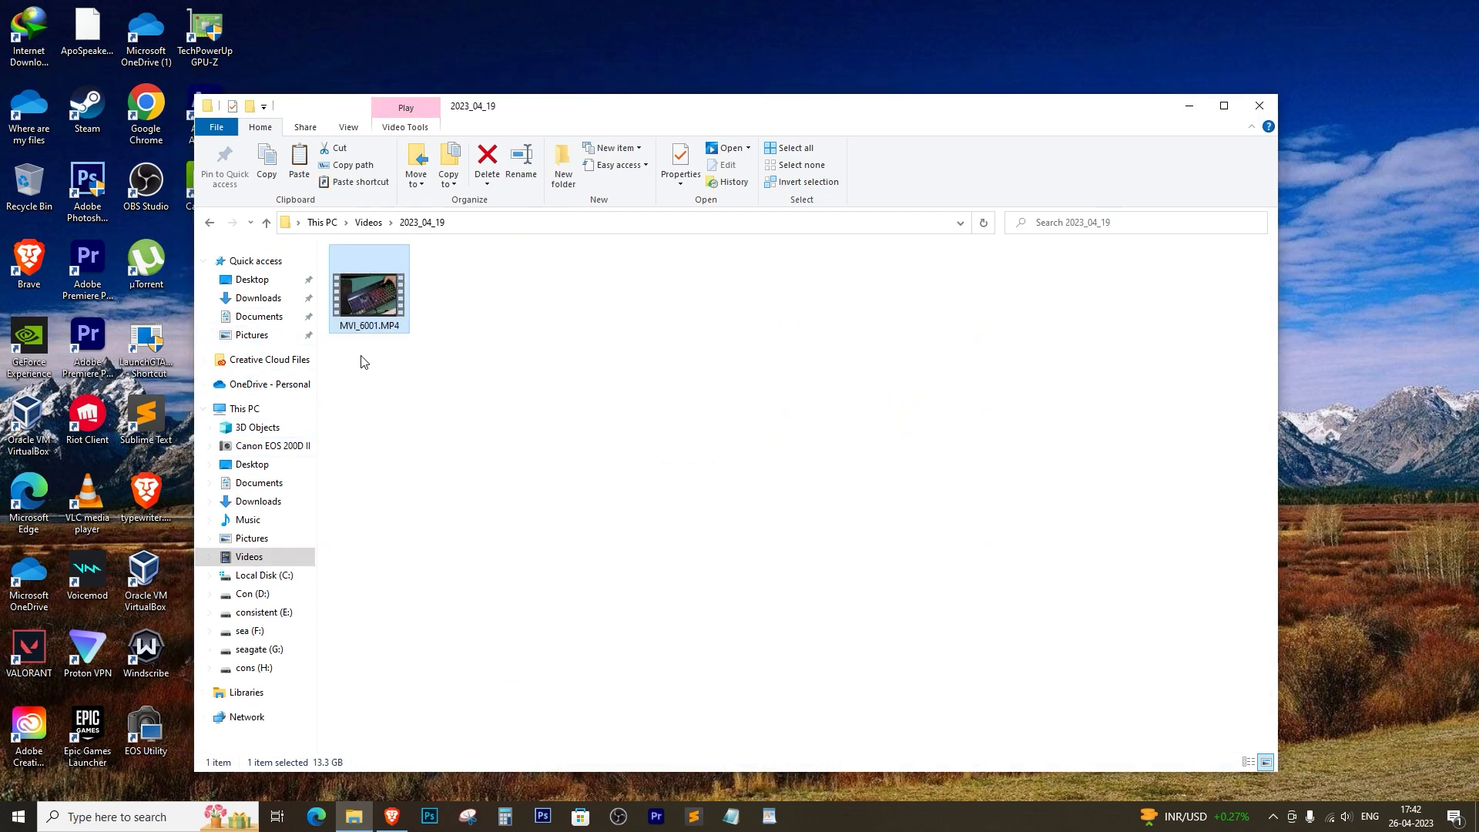
mouse_move(1202, 265)
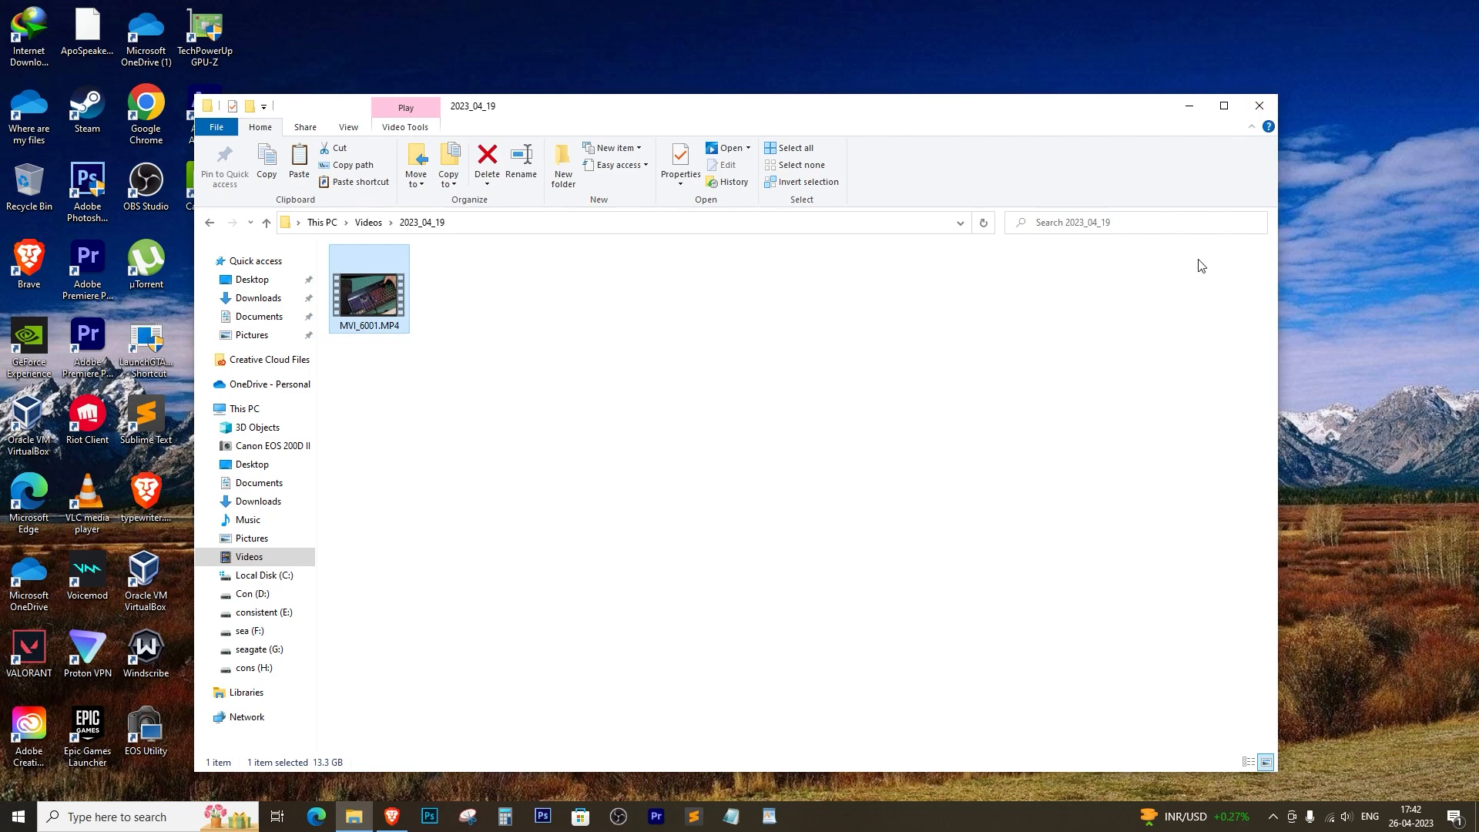